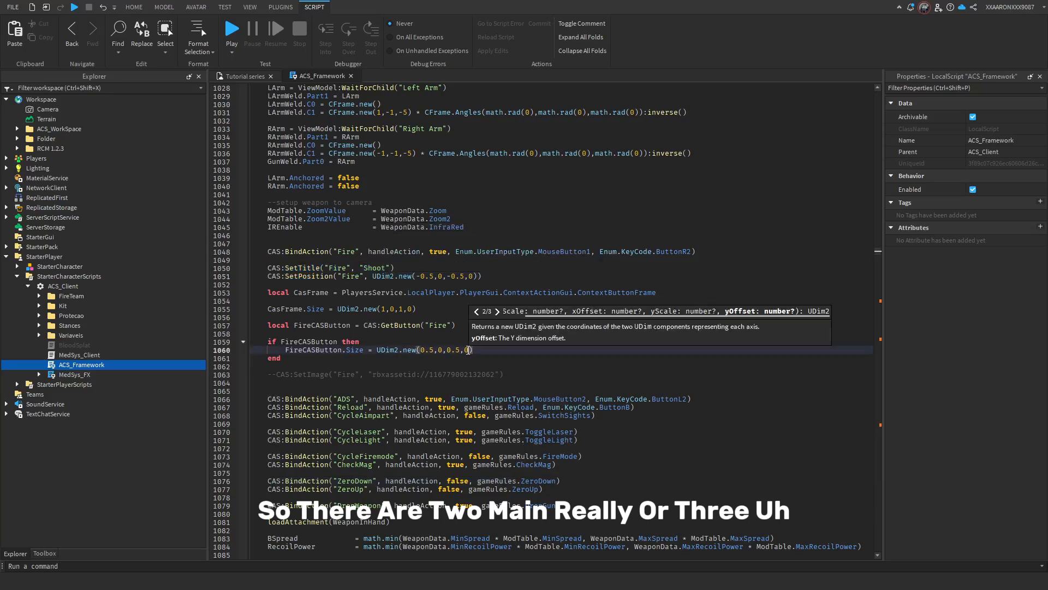
- Switch from the ACS_Framework script to the emulated Samsung Galaxy A51 game view
click(134, 7)
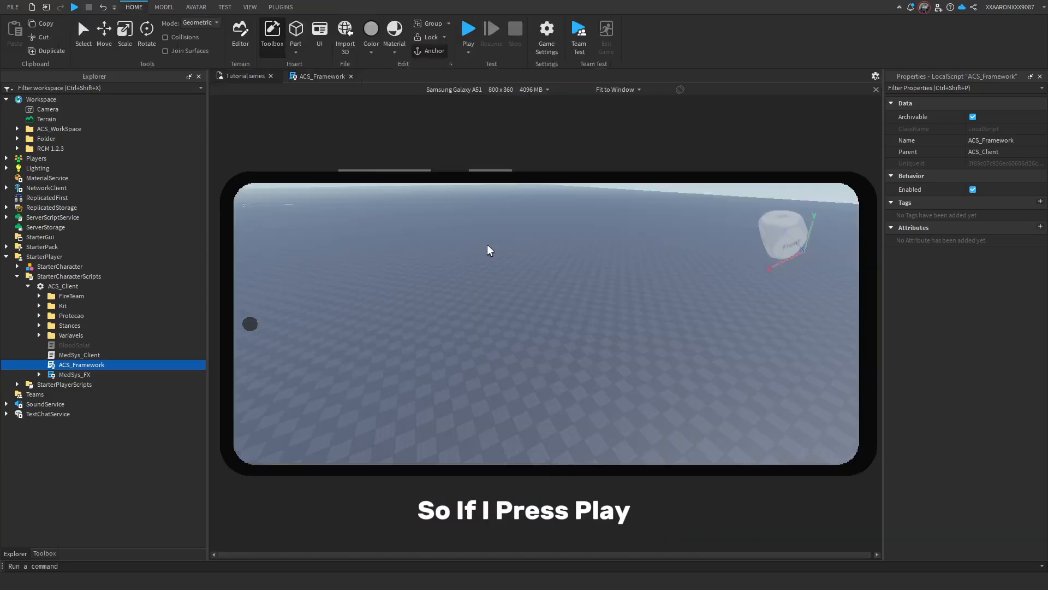
click(467, 30)
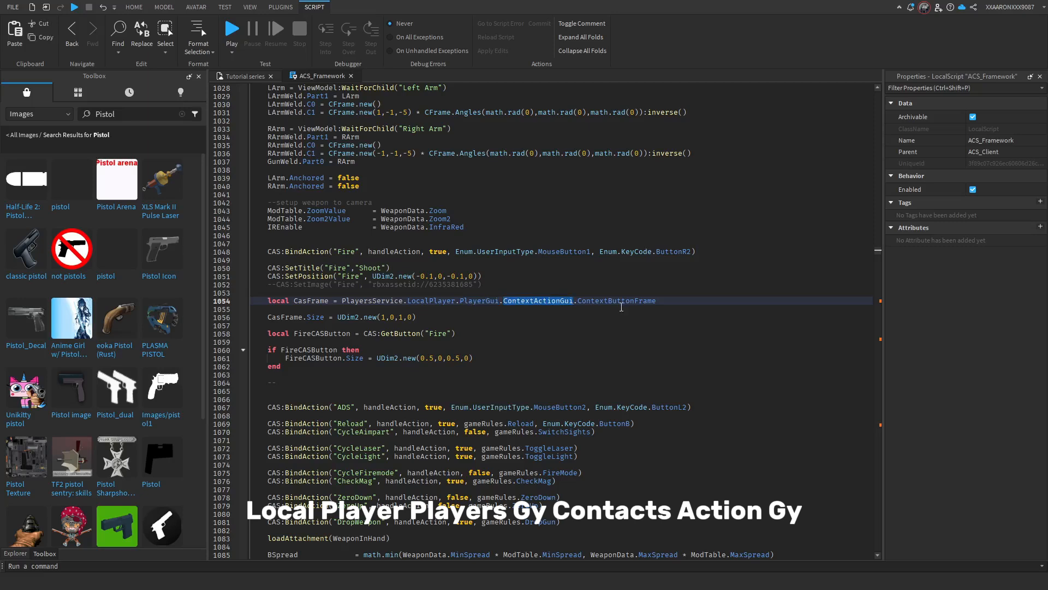
- Size CasFrame to UDim2.new(1,0,1,0) and FireCASButton to UDim2.new(0.5,0,0.5,0)
click(231, 28)
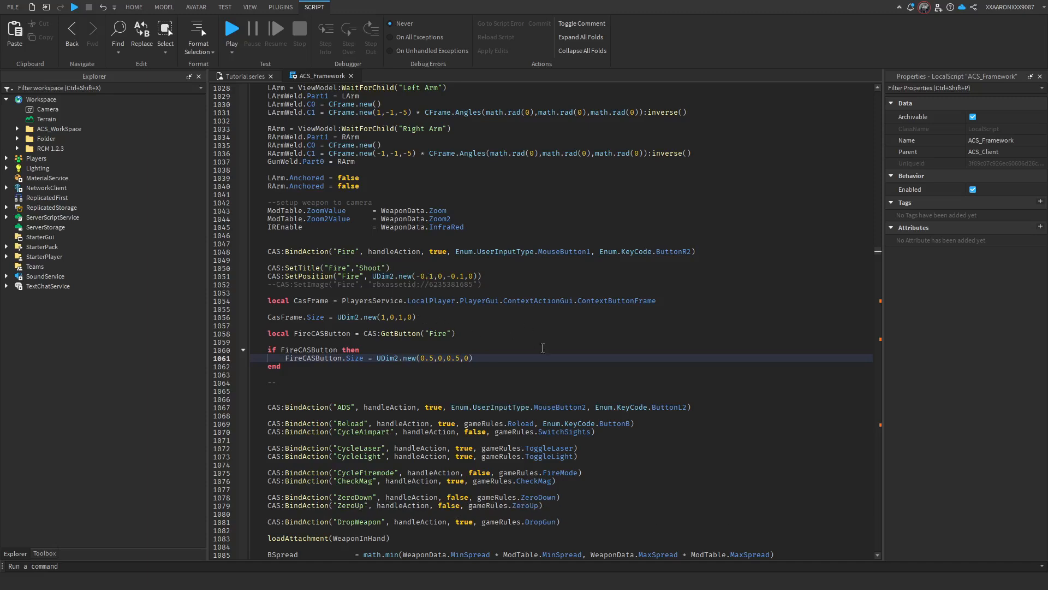
scroll(down, 3)
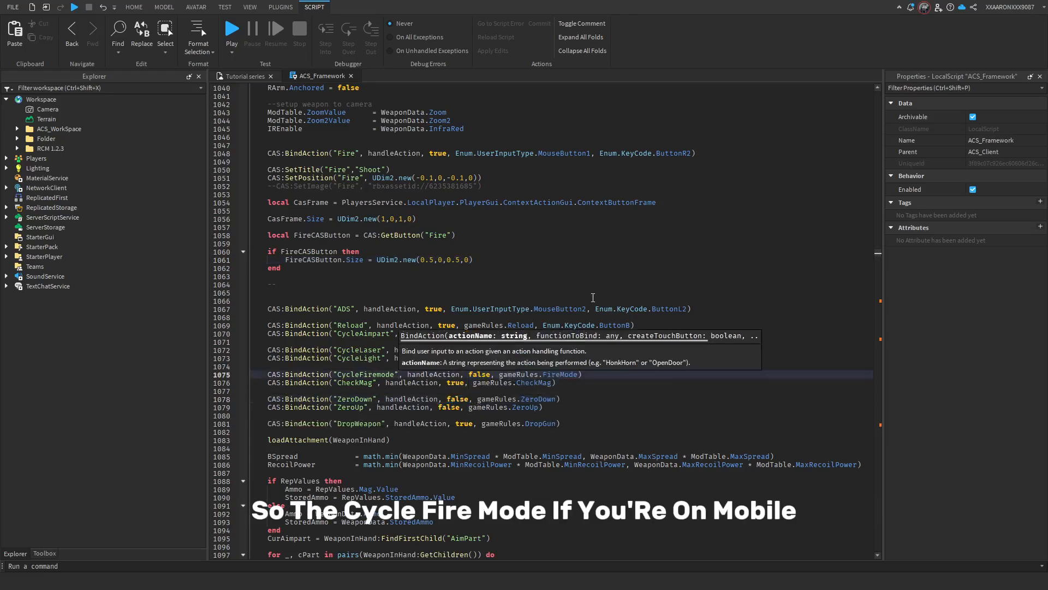